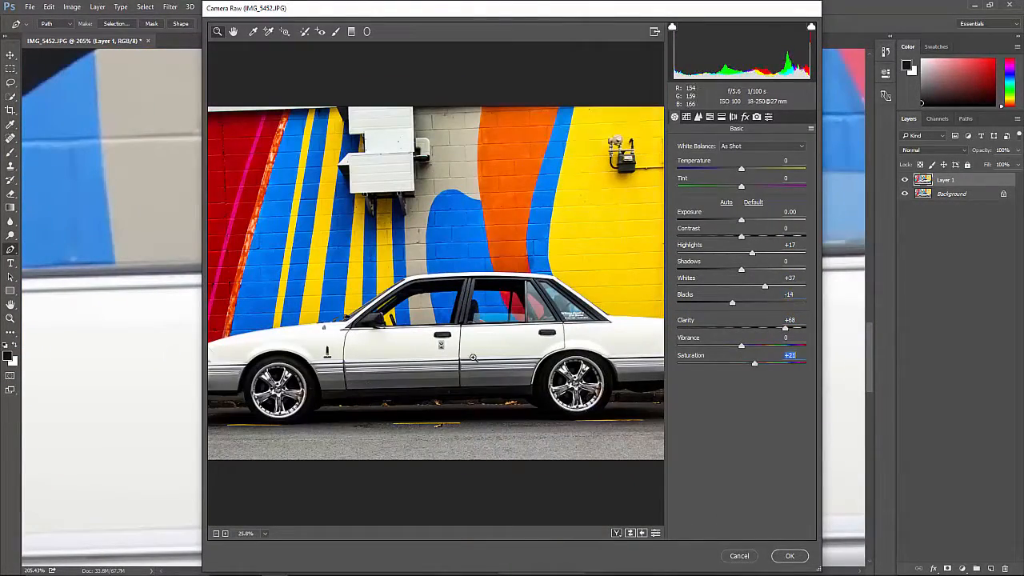
# Apply Camera Raw to Layer 1: Highlights +17, Whites +37, Blacks -14, Clarity +68, Saturation +21
pyautogui.click(789, 555)
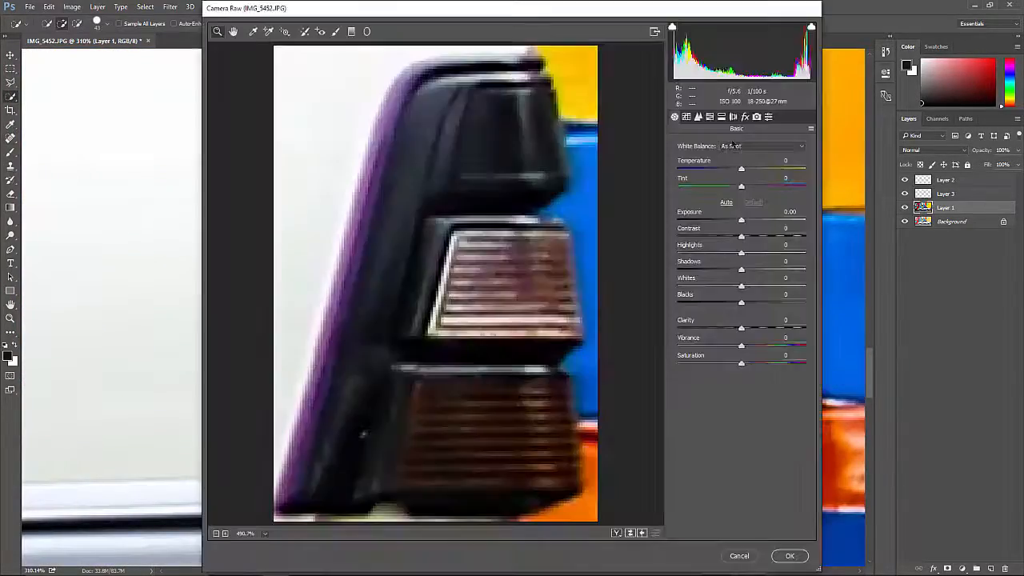
# Dismiss the reopened Camera Raw filter window and return to the document
pyautogui.click(789, 555)
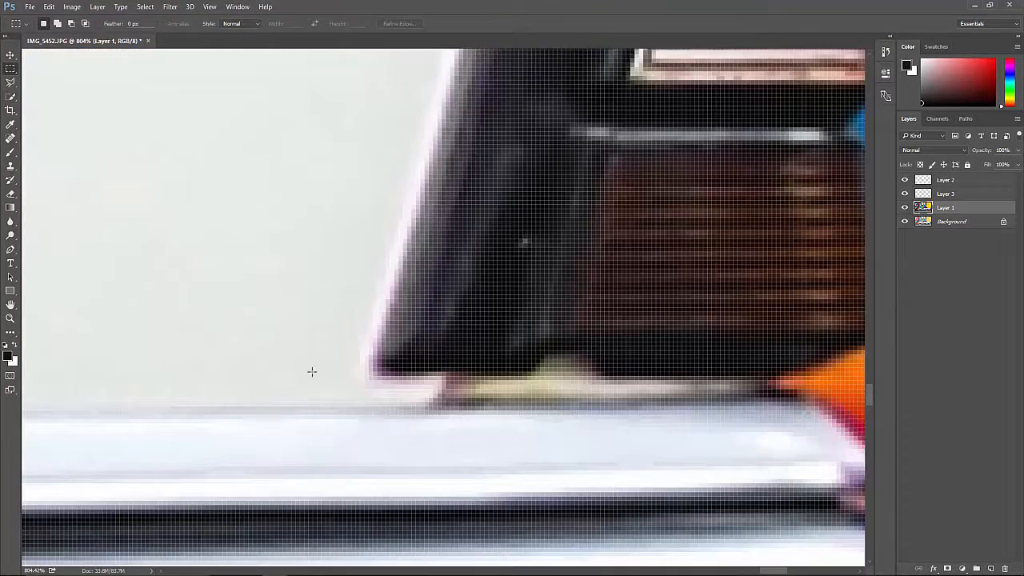